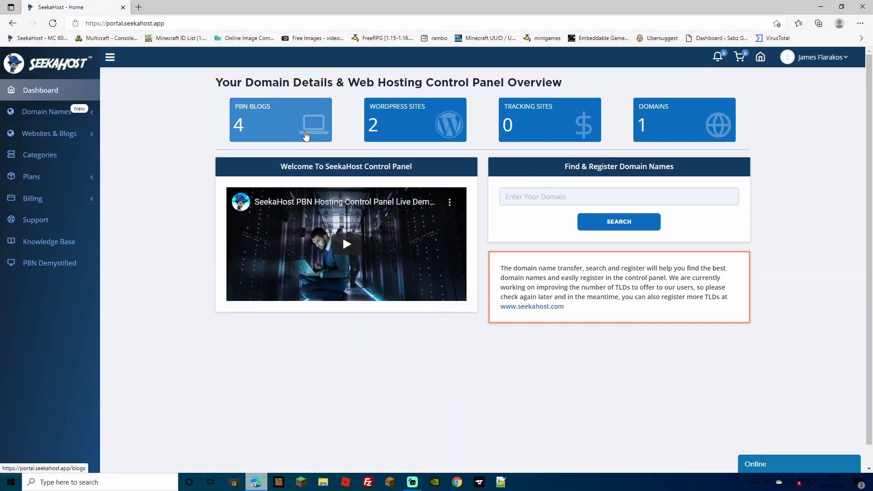
Enter tasteofbulgaria.org into the 'Find a domain for your website' search box on seekahost.com
{"action": "left_click", "coordinate": [280, 120]}
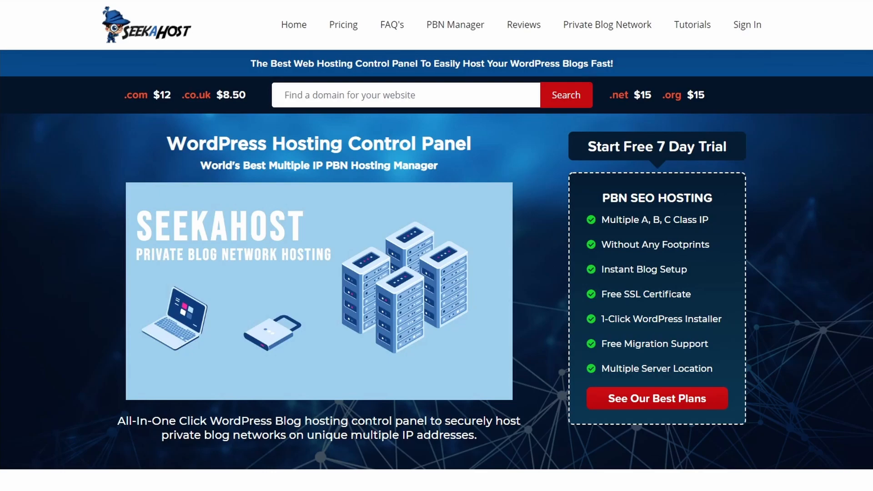
{"action": "scroll", "scroll_direction": "down", "scroll_amount": 3}
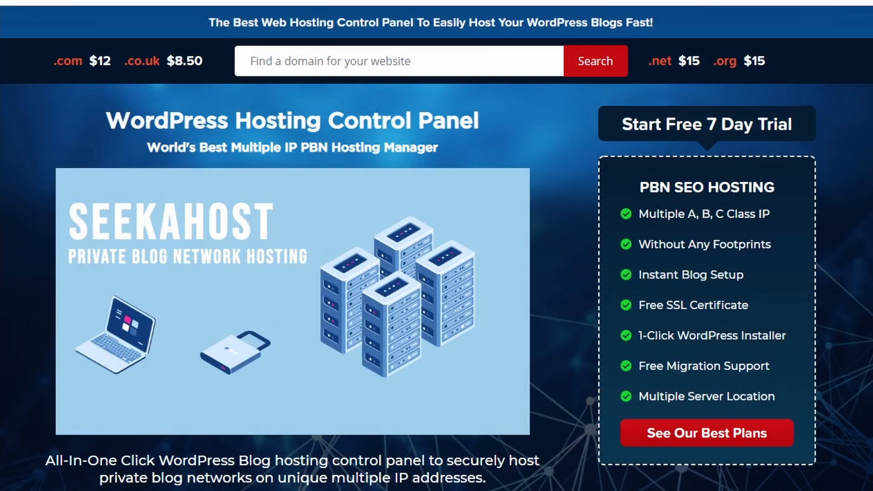
{"action": "type", "text": "tasteofbulgaria.org"}
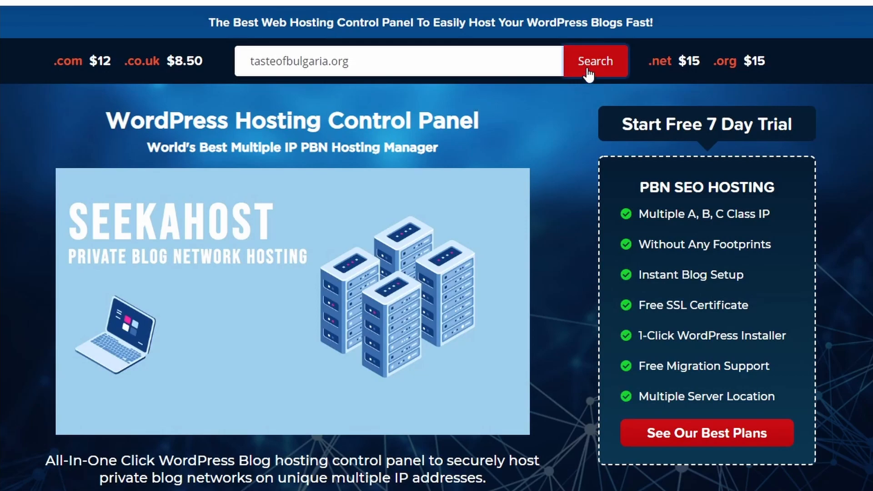
Search for tasteofbulgaria.org, add the £11.25 domain to the basket, and check out
{"action": "left_click", "coordinate": [593, 61]}
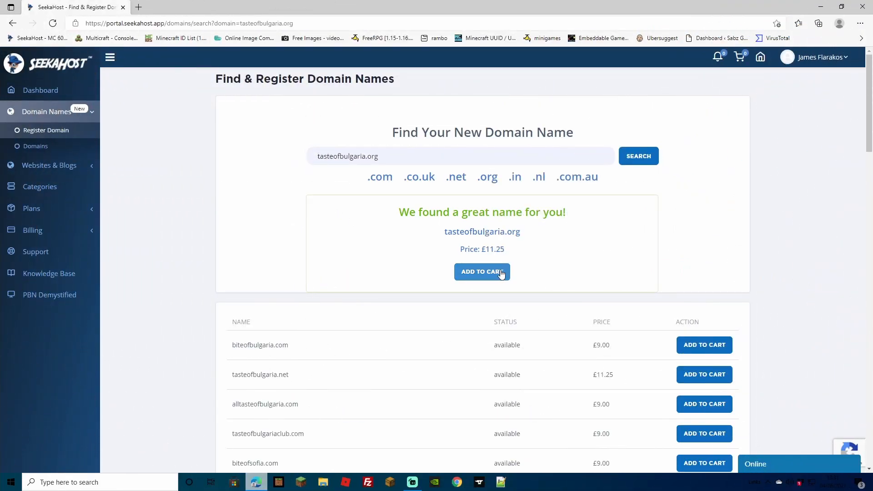
{"action": "left_click", "coordinate": [482, 272]}
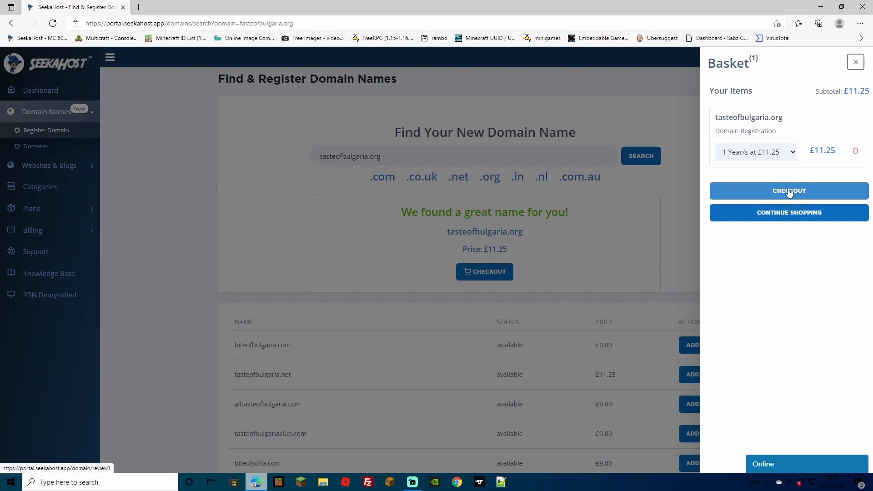
{"action": "left_click", "coordinate": [789, 191]}
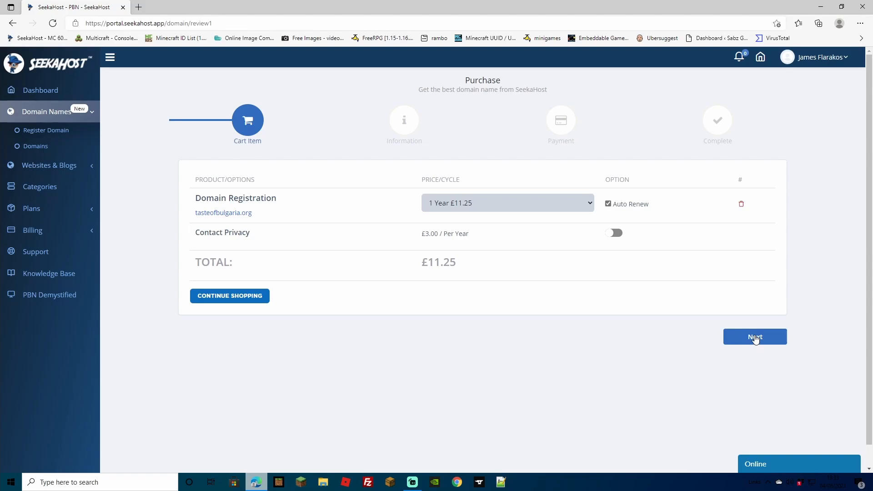
Step through Cart Item and Information, then place the domain order with the saved card
{"action": "left_click", "coordinate": [754, 337]}
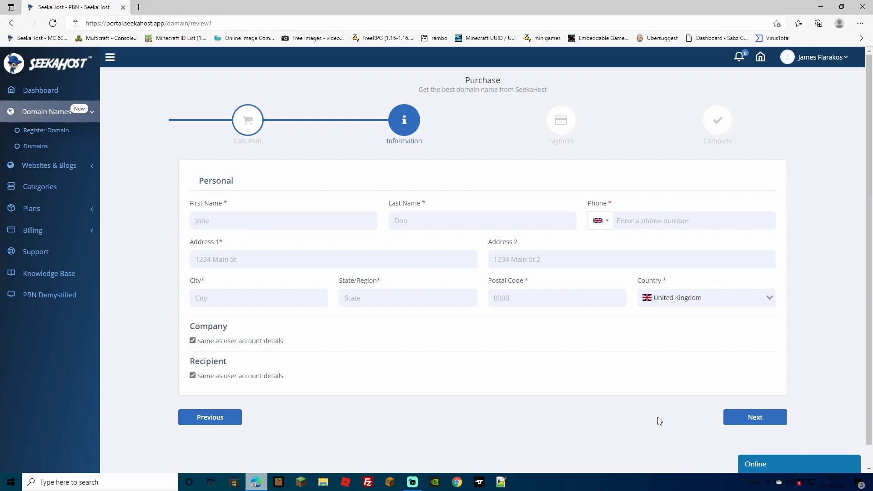
{"action": "left_click", "coordinate": [755, 416]}
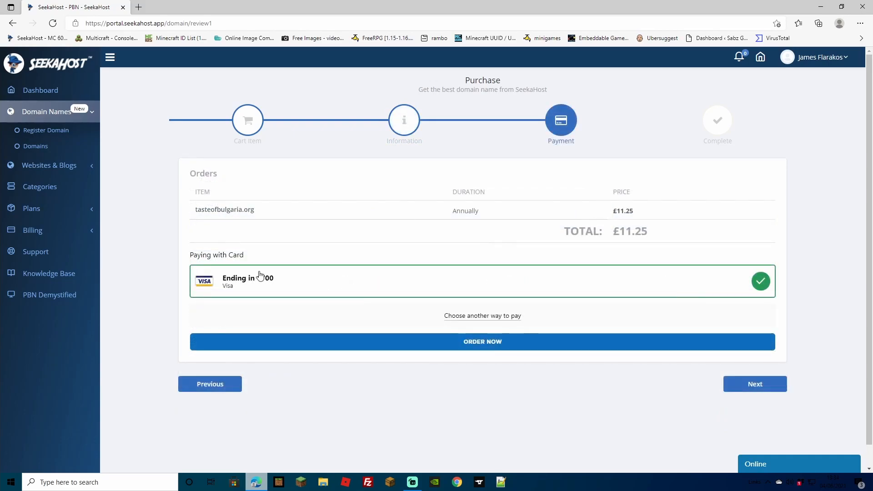
{"action": "left_click", "coordinate": [482, 342]}
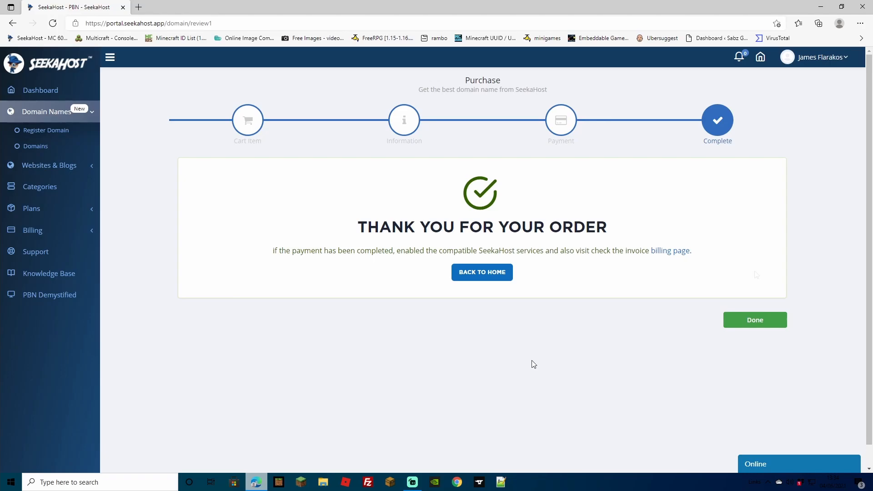
{"action": "left_click", "coordinate": [754, 320]}
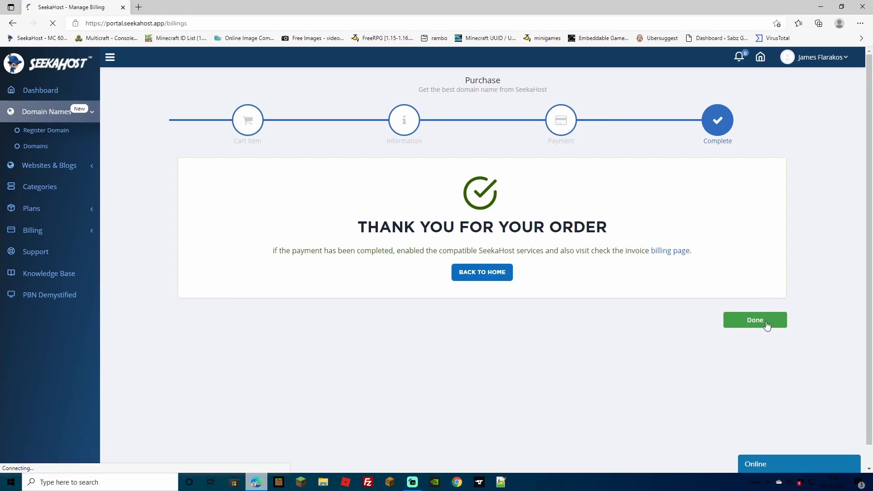
Open the tasteofbulgaria.org subscription details and toggle Auto Renew
{"action": "left_click", "coordinate": [754, 320]}
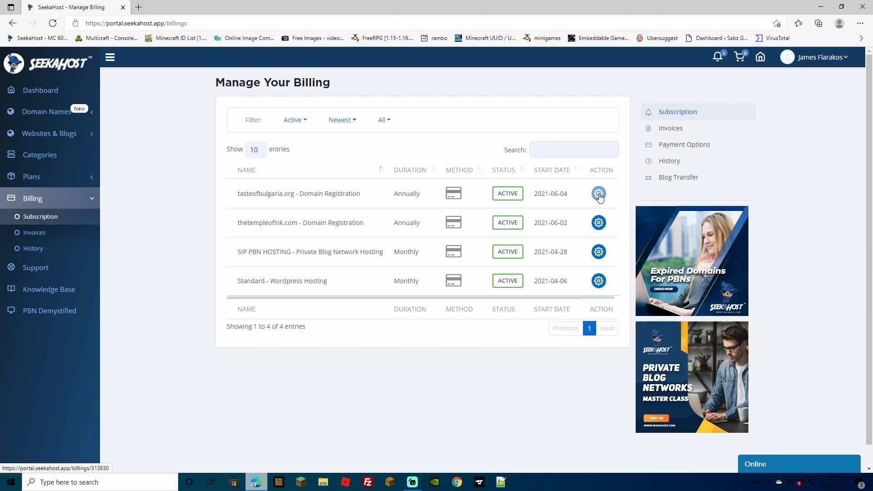
{"action": "left_click", "coordinate": [598, 194]}
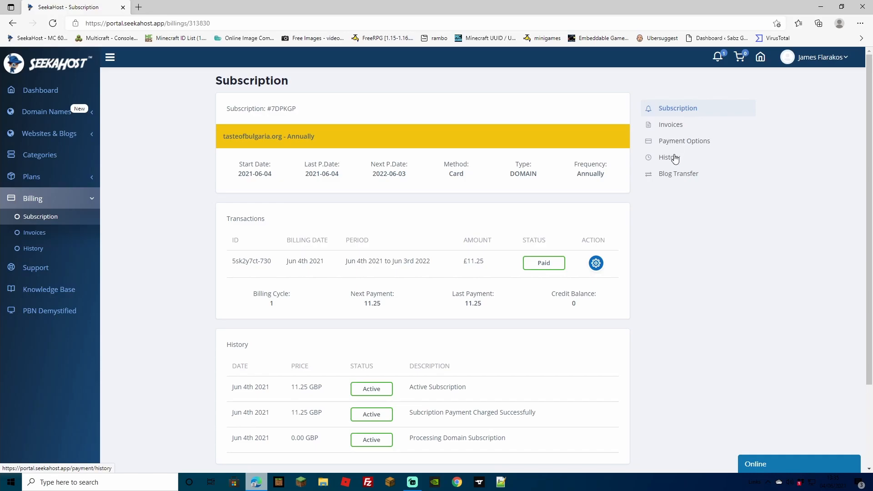
{"action": "scroll", "scroll_direction": "down", "scroll_amount": 3}
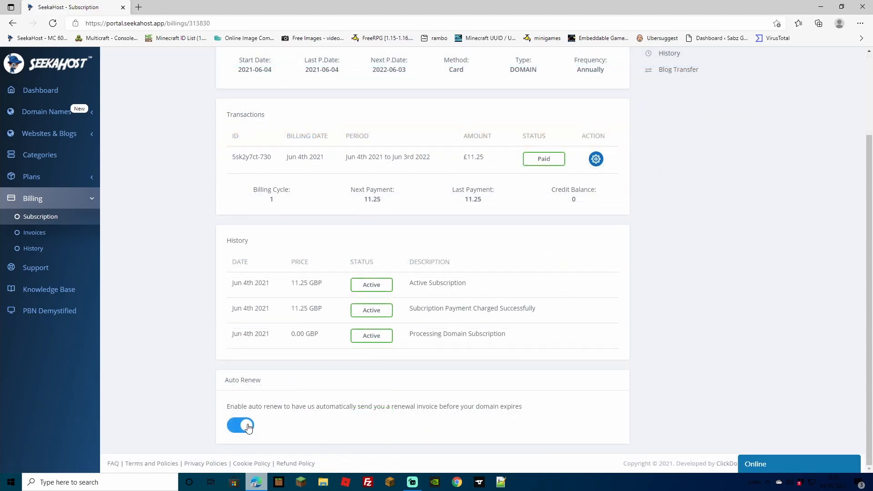
{"action": "left_click", "coordinate": [40, 90]}
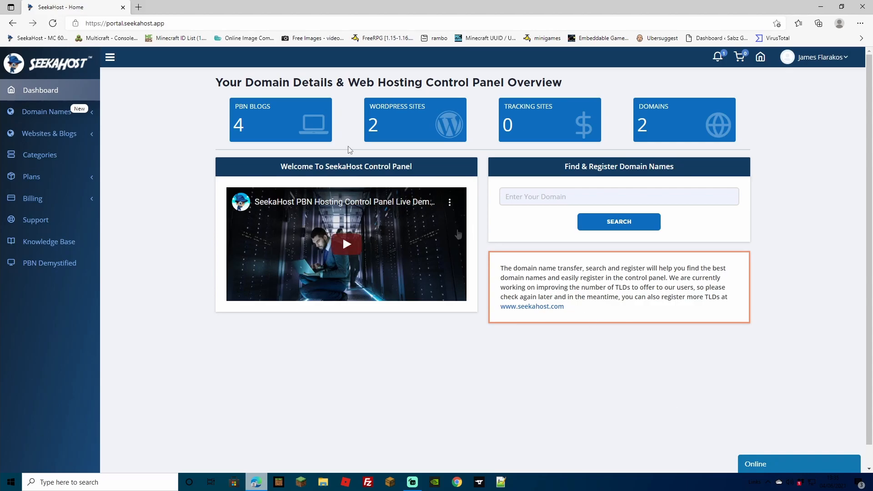
Open the PBN Blogs tile to list the four blogs, including sabzglam.com and thefoodblogger.net
{"action": "left_click", "coordinate": [280, 119]}
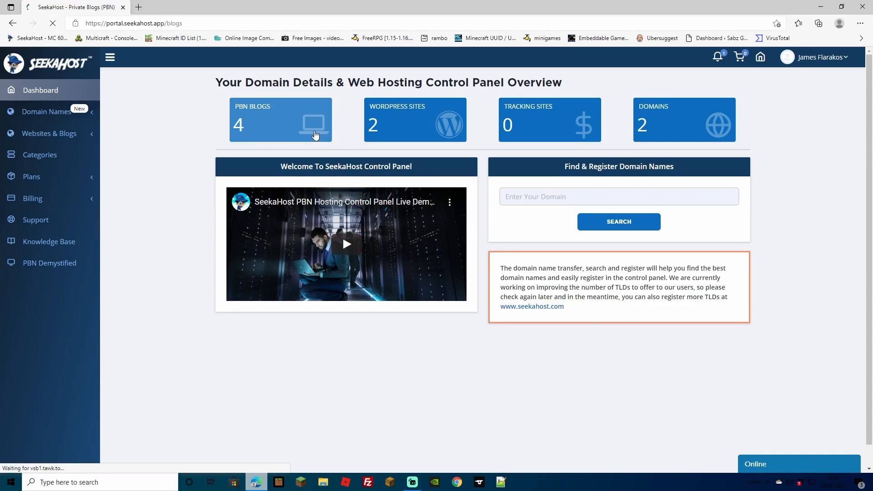
{"action": "left_click", "coordinate": [280, 119]}
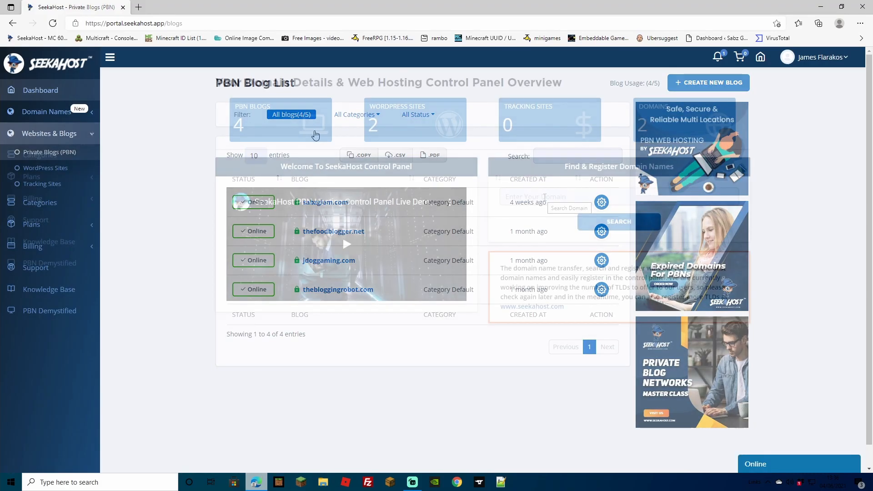
{"action": "left_click", "coordinate": [40, 90]}
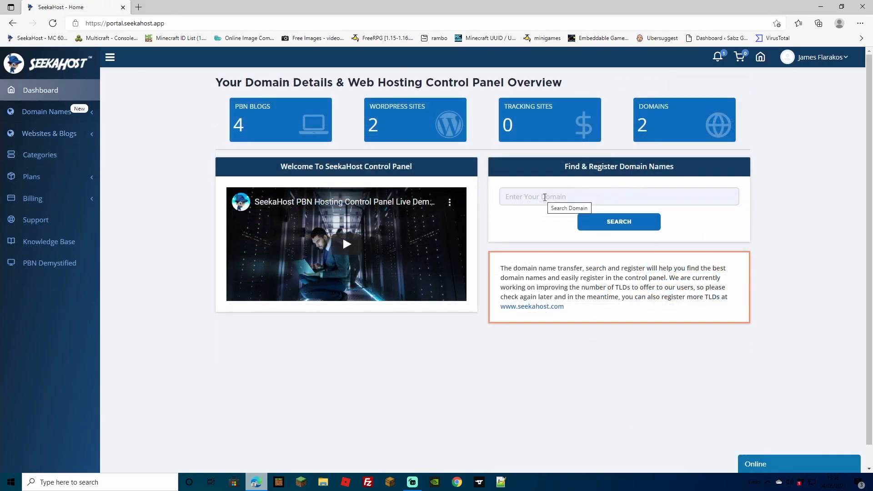
{"action": "mouse_move", "coordinate": [449, 362]}
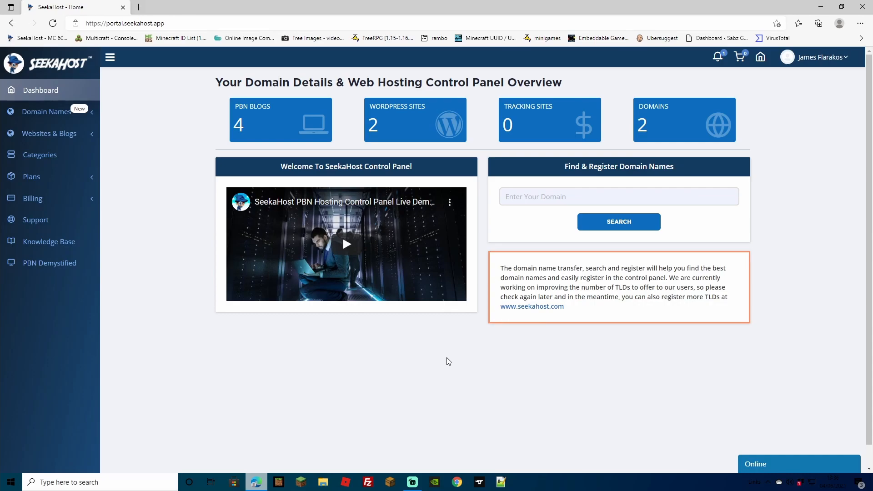
{"action": "mouse_move", "coordinate": [357, 154]}
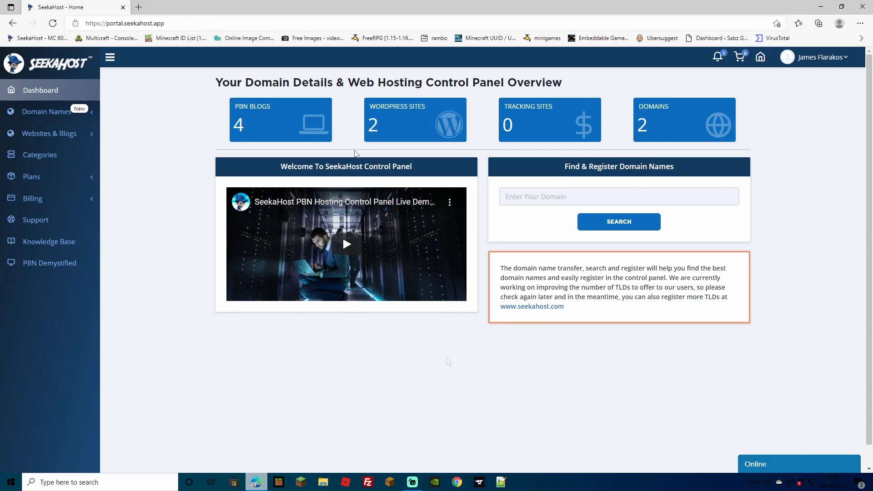
{"action": "mouse_move", "coordinate": [295, 124]}
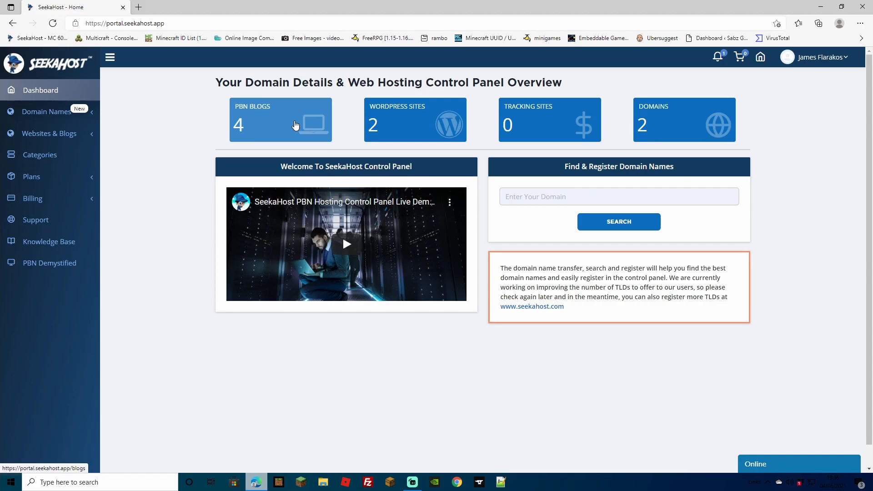
{"action": "left_click", "coordinate": [281, 120]}
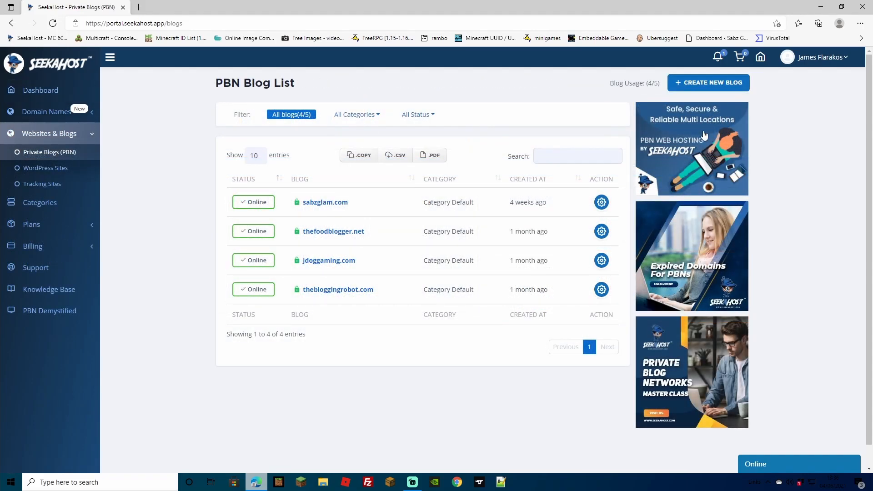
Add a visible Blog-category blog titled 'A Taste Of Bulgaria' on tasteofbulgaria.org
{"action": "left_click", "coordinate": [709, 83]}
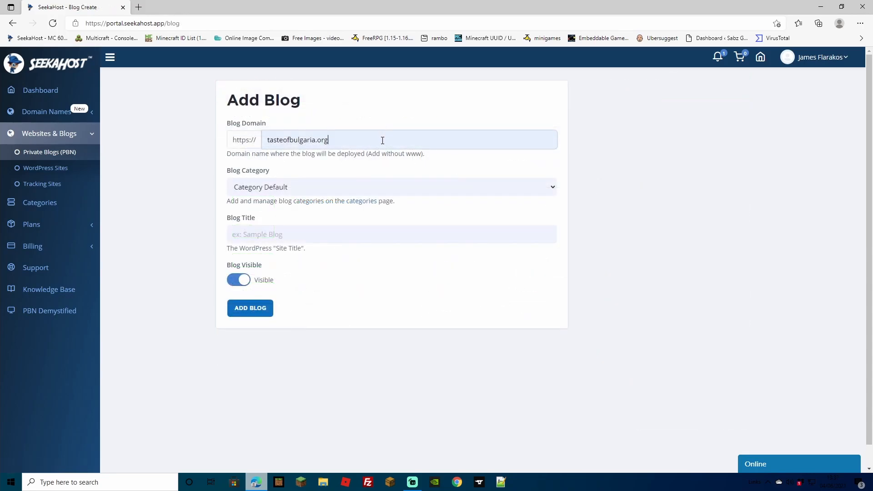
{"action": "left_click", "coordinate": [389, 186]}
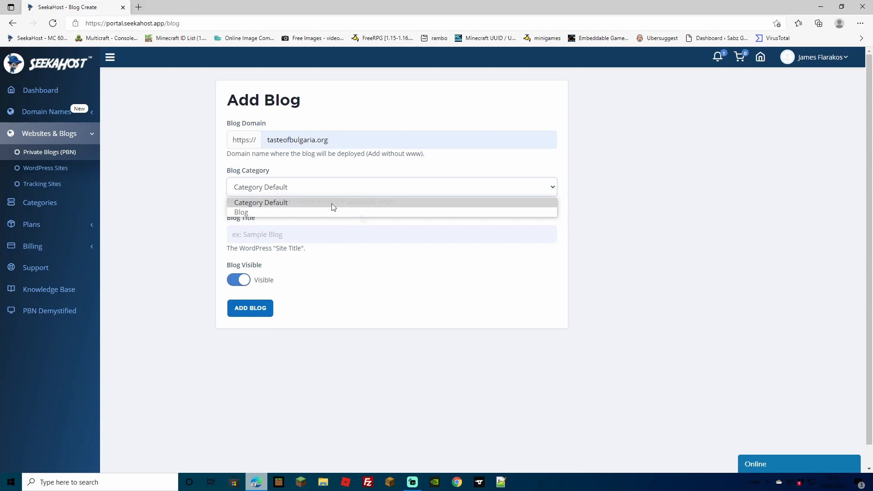
{"action": "left_click", "coordinate": [241, 213]}
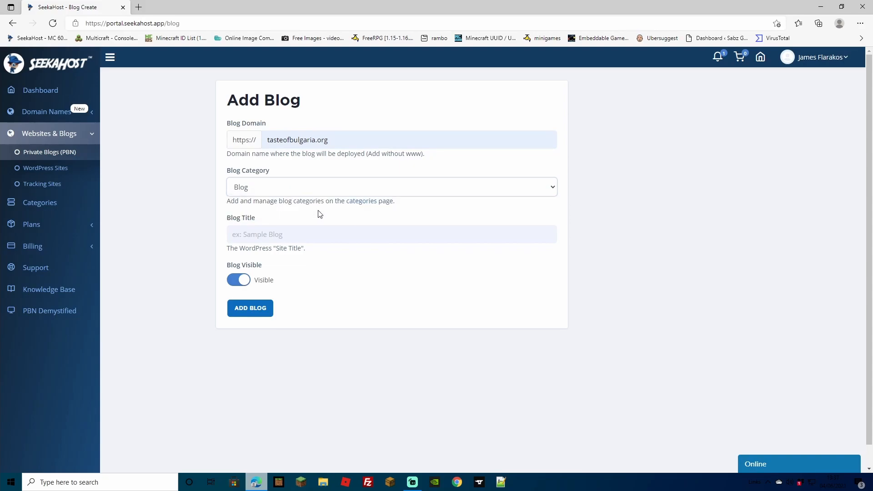
{"action": "type", "text": "A Taste Of Bulgaria"}
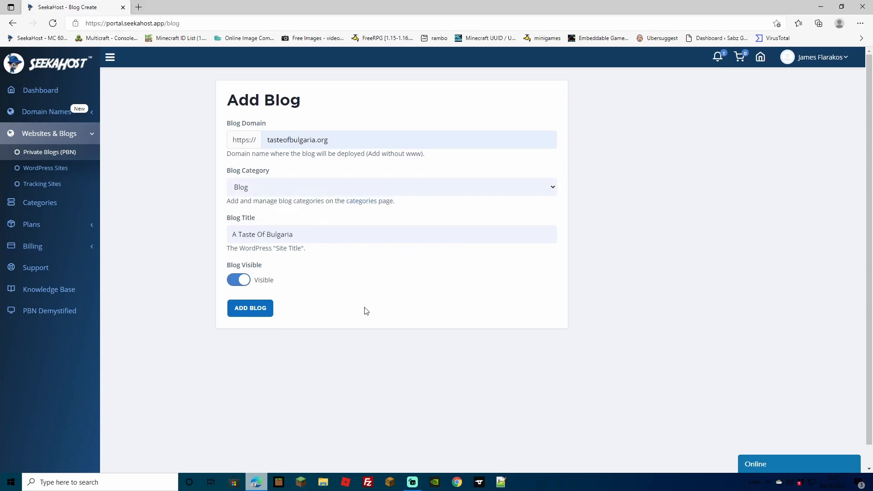
{"action": "mouse_move", "coordinate": [239, 280]}
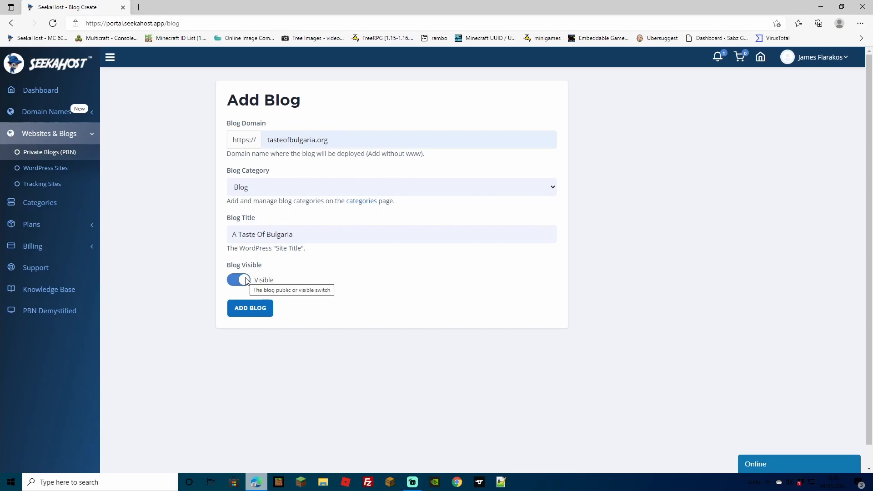
{"action": "left_click", "coordinate": [250, 308]}
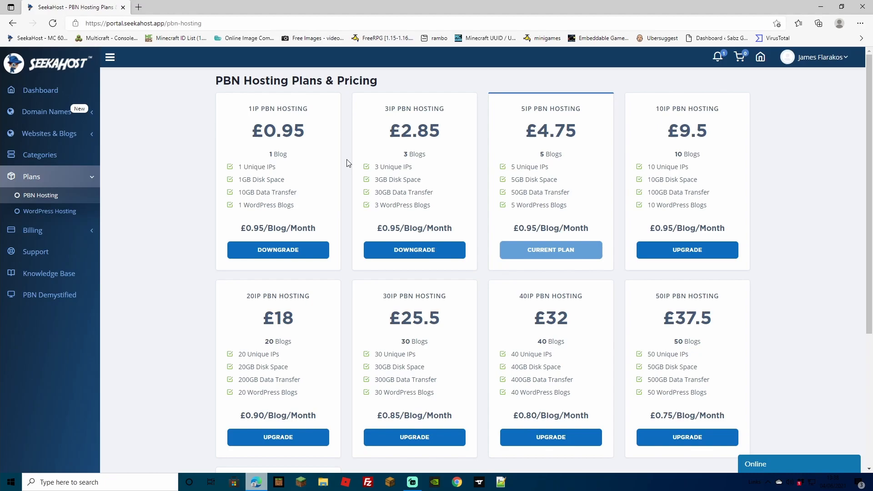
{"action": "mouse_move", "coordinate": [823, 178]}
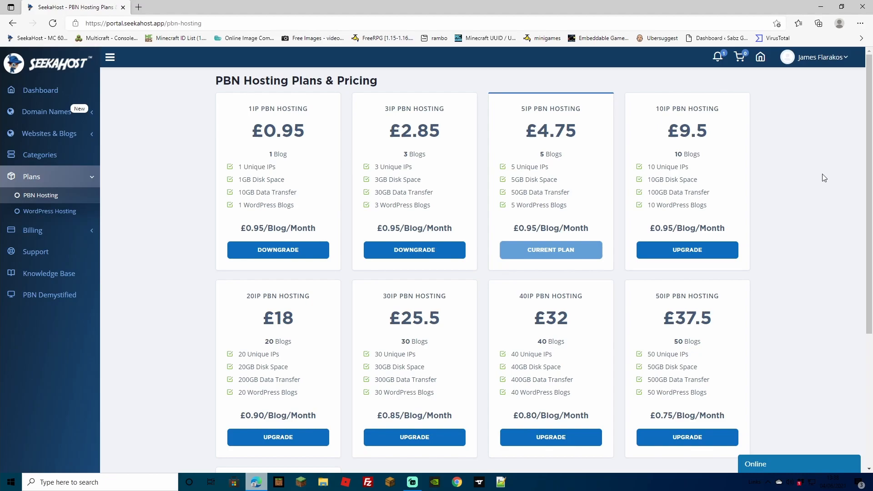
Scroll through the PBN Hosting pricing cards, where 5IP is the current plan
{"action": "scroll", "scroll_direction": "down", "scroll_amount": 3}
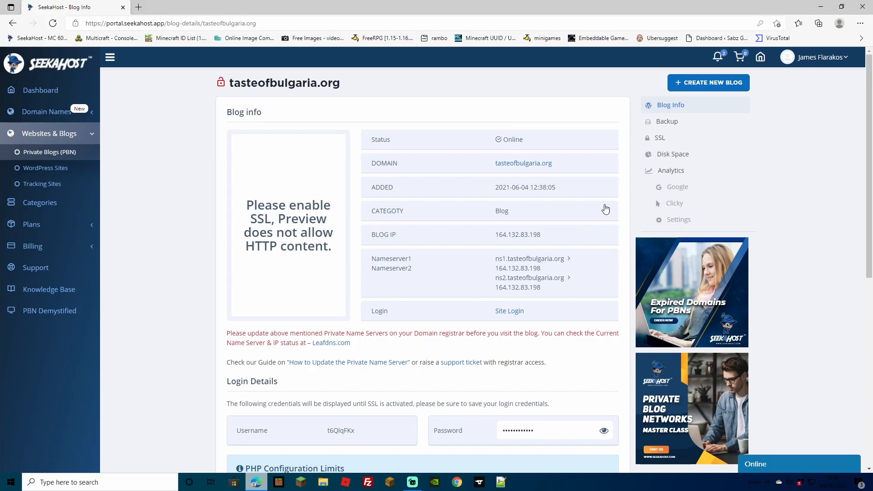
{"action": "mouse_move", "coordinate": [625, 223]}
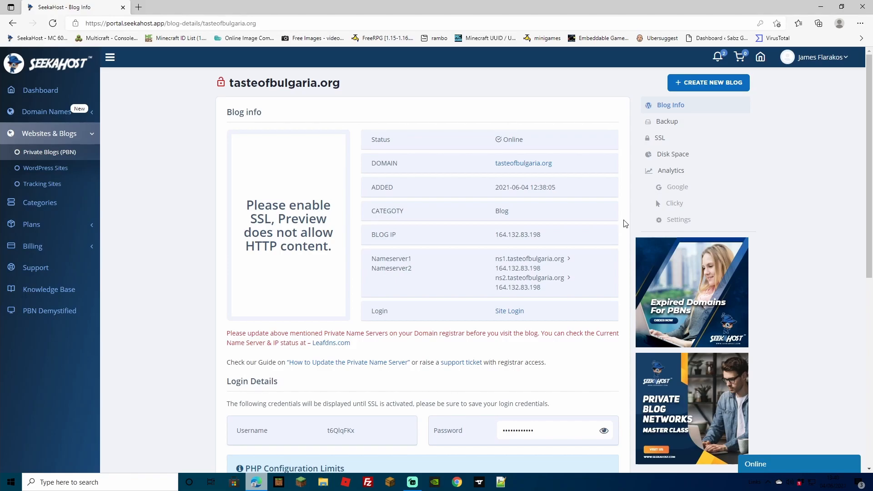
Copy the blog IP 164.132.83.198 and open the registered Domains list
{"action": "scroll", "scroll_direction": "down", "scroll_amount": 3}
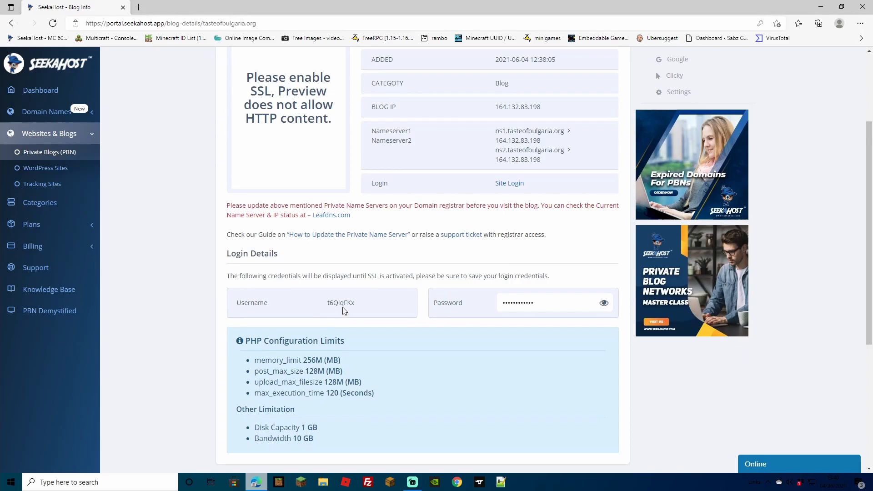
{"action": "mouse_move", "coordinate": [604, 302]}
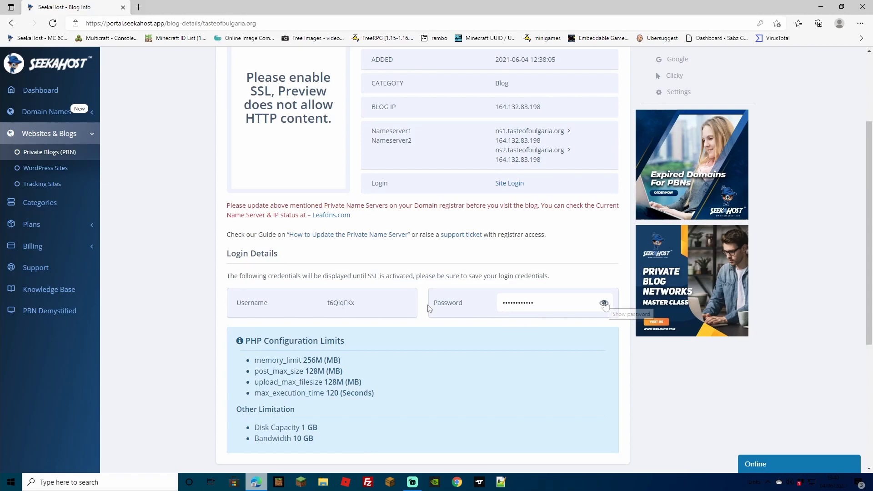
{"action": "mouse_move", "coordinate": [521, 309]}
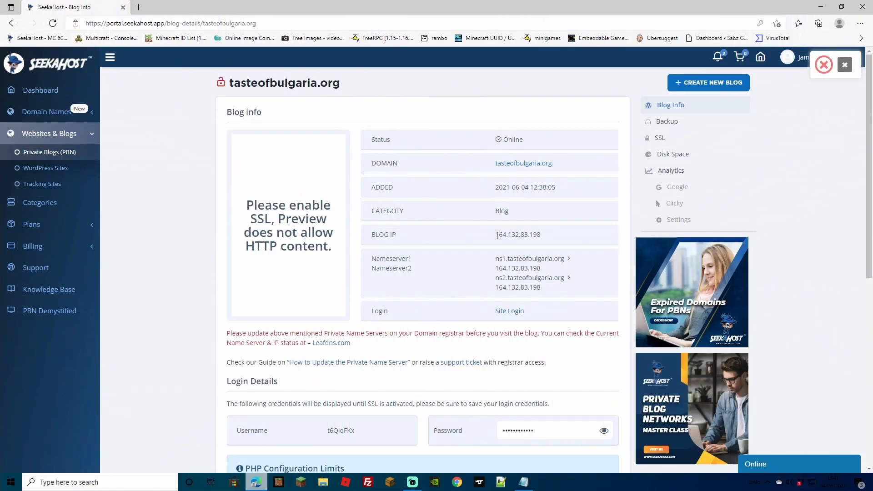
{"action": "double_click", "coordinate": [499, 234]}
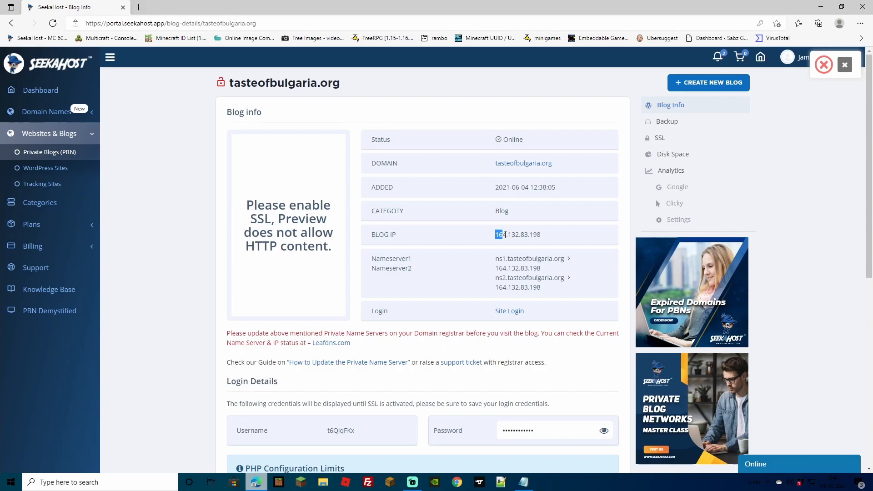
{"action": "right_click", "coordinate": [518, 234]}
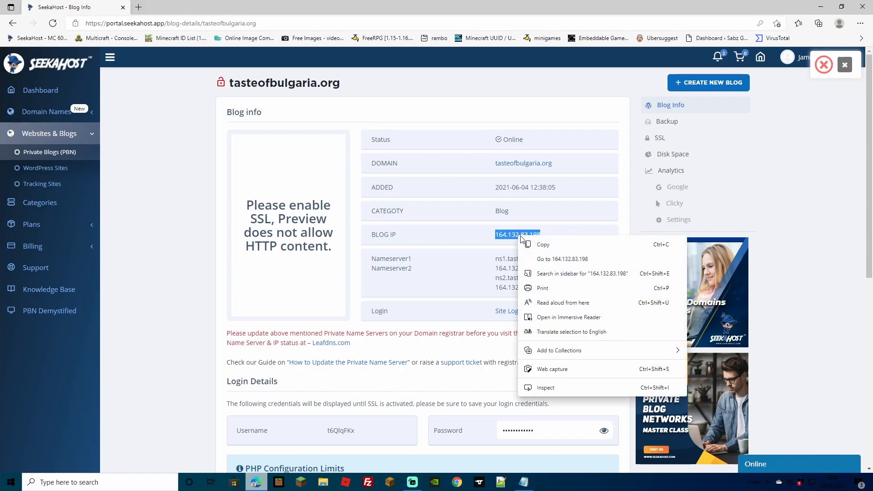
{"action": "left_click", "coordinate": [40, 90]}
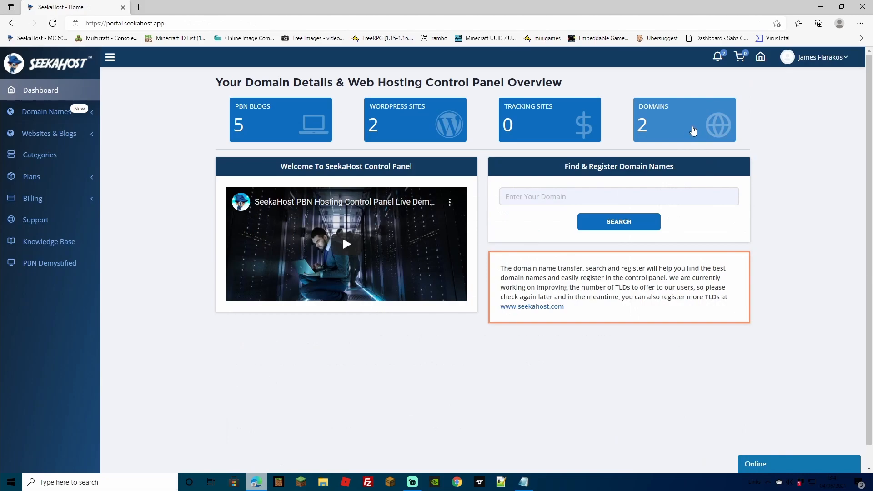
{"action": "left_click", "coordinate": [684, 119]}
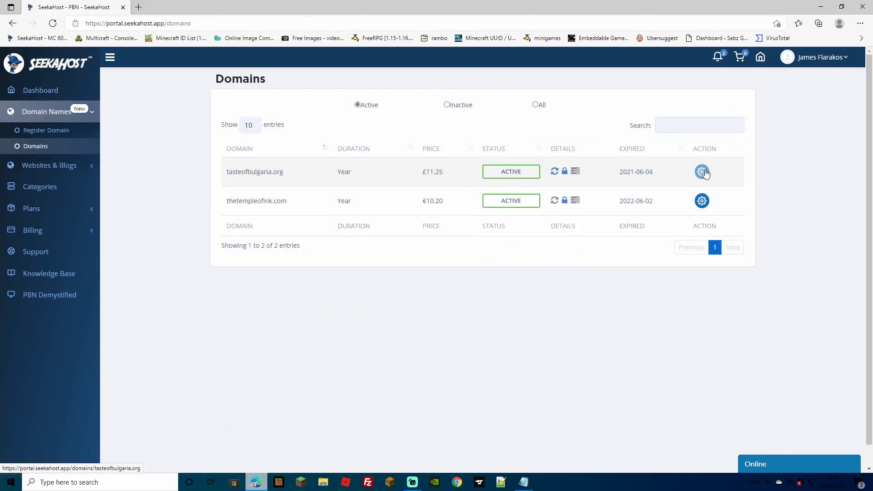
Open tasteofbulgaria.org's management and view its Registrar Lock, currently off
{"action": "left_click", "coordinate": [702, 171]}
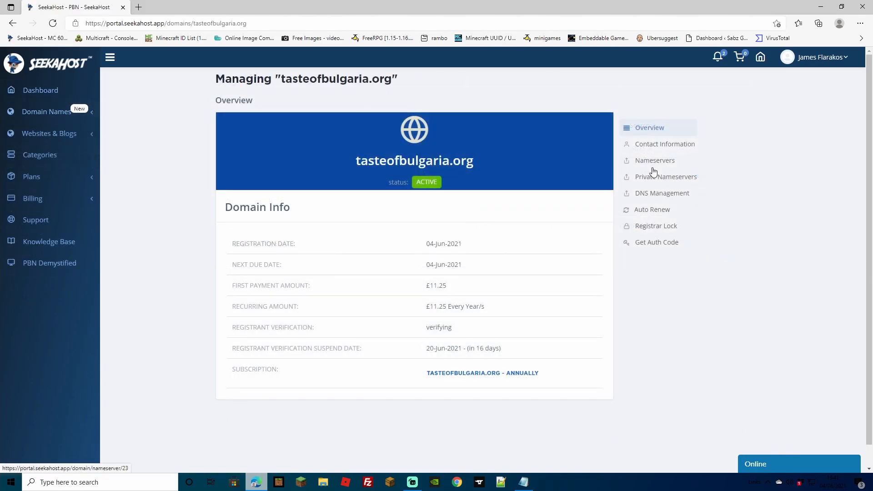
{"action": "left_click", "coordinate": [655, 225]}
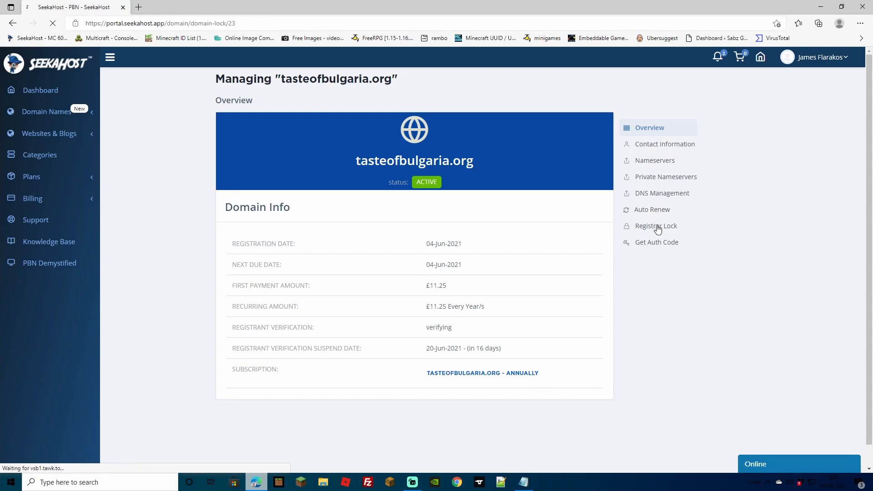
{"action": "left_click", "coordinate": [655, 225]}
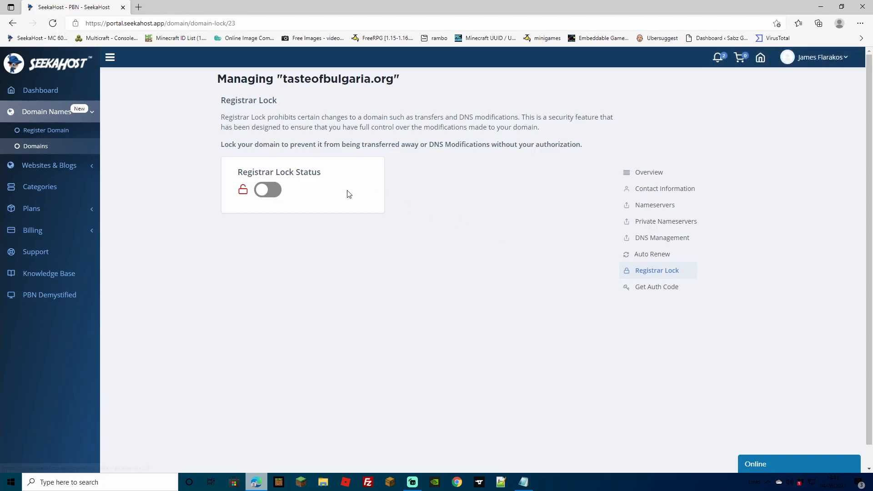
{"action": "left_click", "coordinate": [666, 221]}
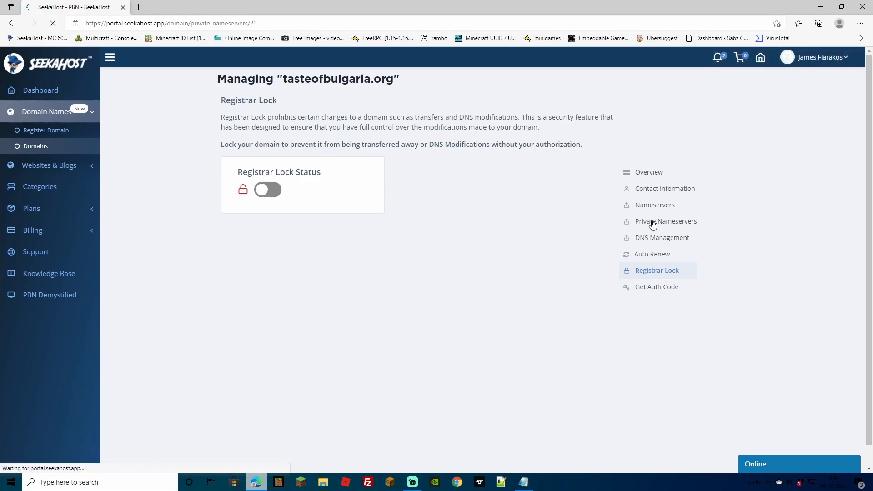
Create private nameserver ns1.tasteofbulgaria.org with IP address 164.132.83.198
{"action": "left_click", "coordinate": [666, 221]}
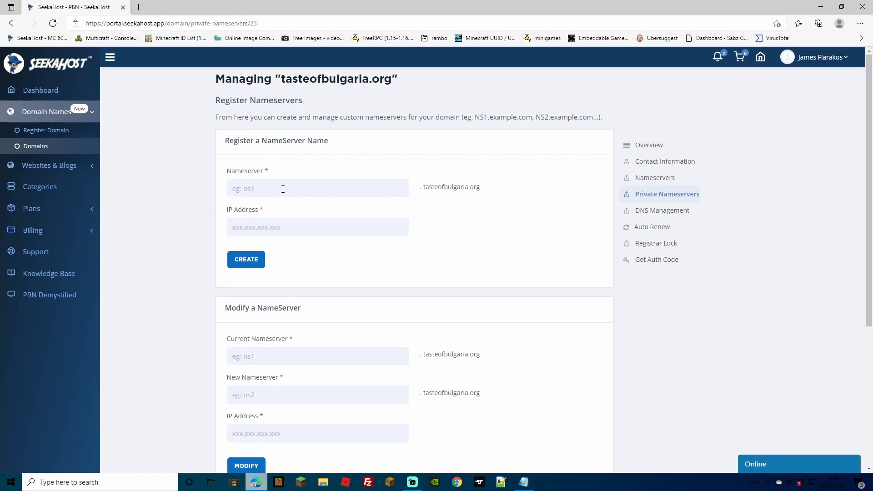
{"action": "mouse_move", "coordinate": [523, 253]}
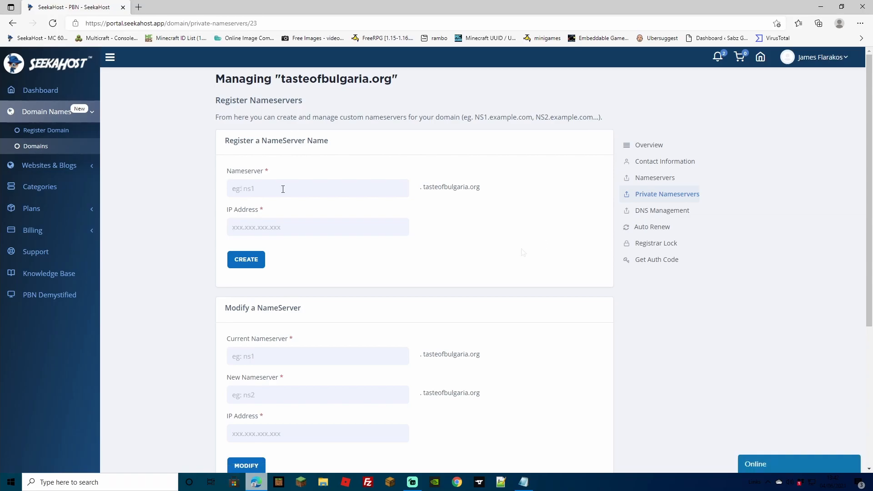
{"action": "type", "text": "ns1"}
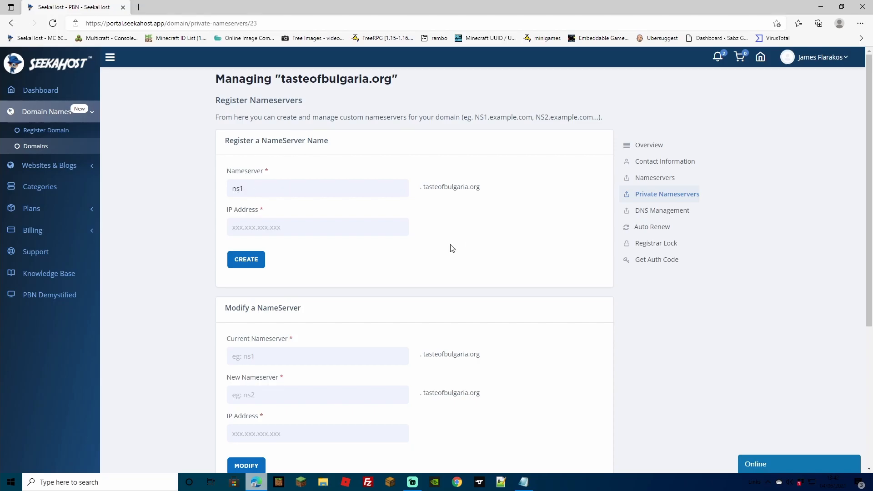
{"action": "type", "text": "164.132.83.198"}
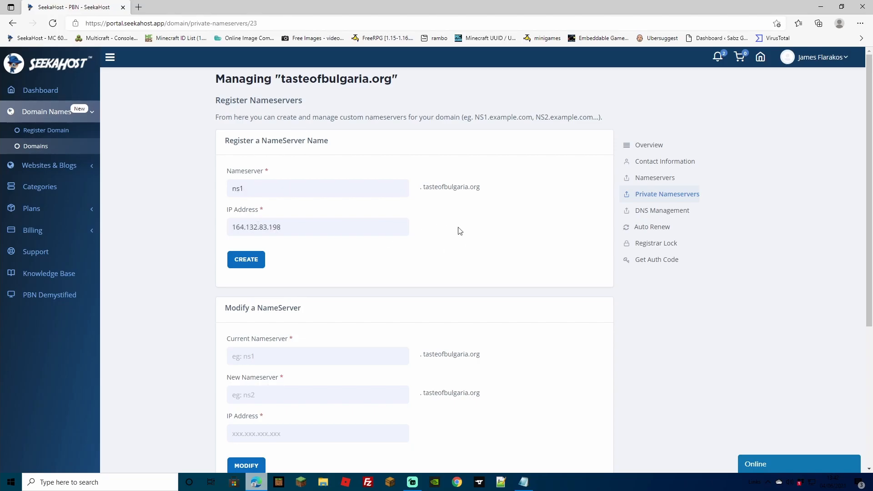
{"action": "mouse_move", "coordinate": [253, 222]}
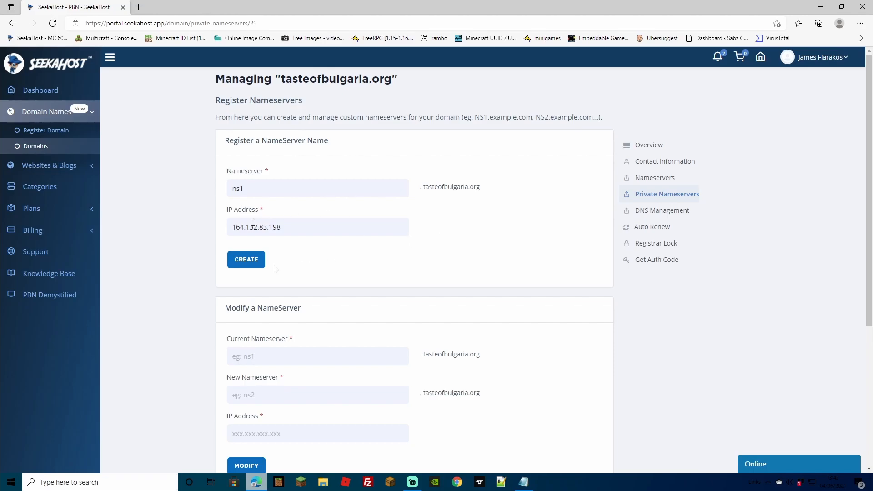
{"action": "left_click", "coordinate": [246, 259]}
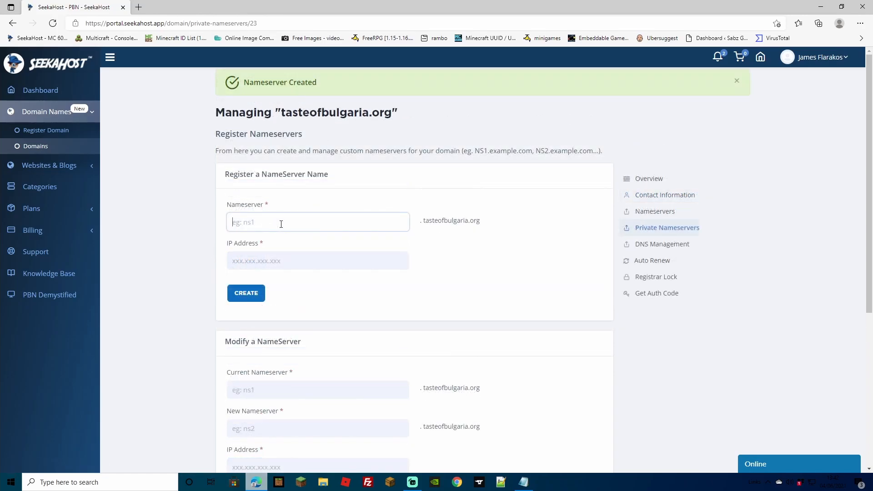
{"action": "right_click", "coordinate": [281, 224]}
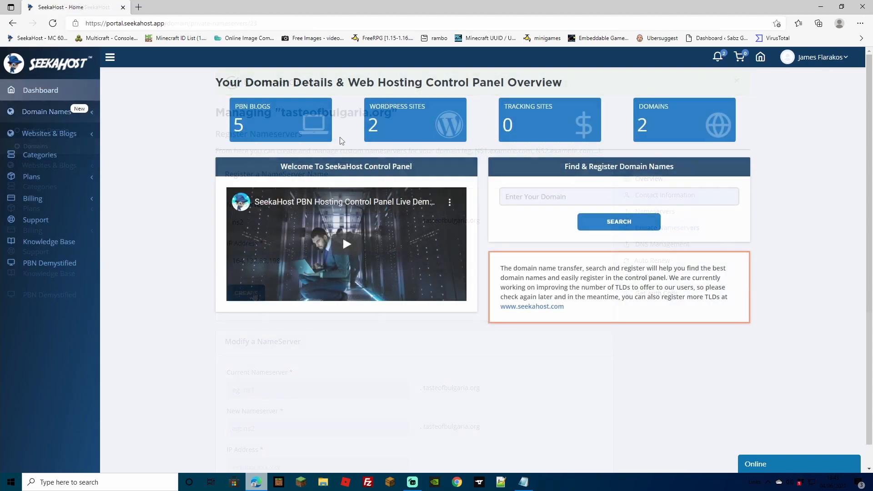
Open the tasteofbulgaria.org blog details from the private blogs list
{"action": "left_click", "coordinate": [280, 120]}
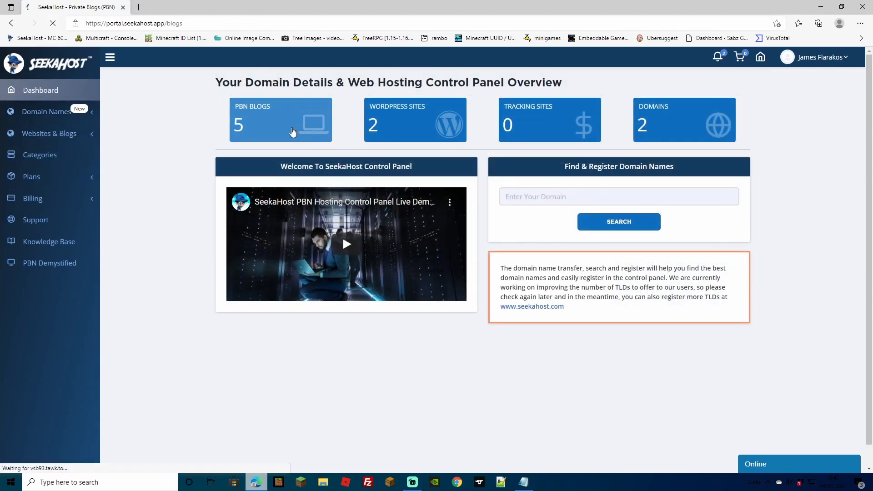
{"action": "left_click", "coordinate": [280, 119]}
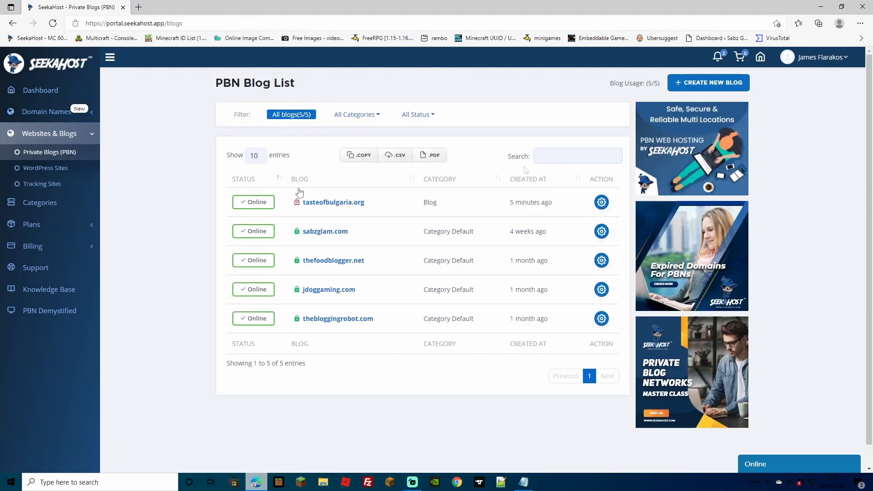
{"action": "left_click", "coordinate": [600, 202]}
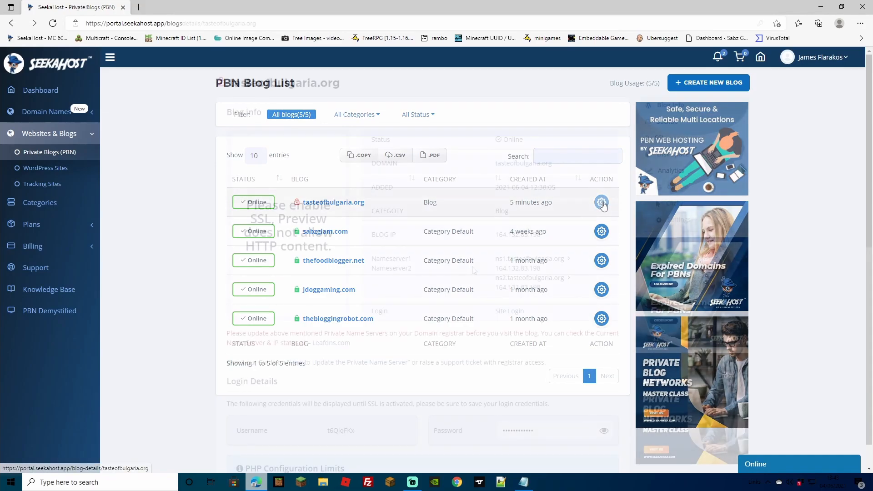
Copy the first nameserver name (ns1) and bring up the registered domains list
{"action": "left_click", "coordinate": [601, 202]}
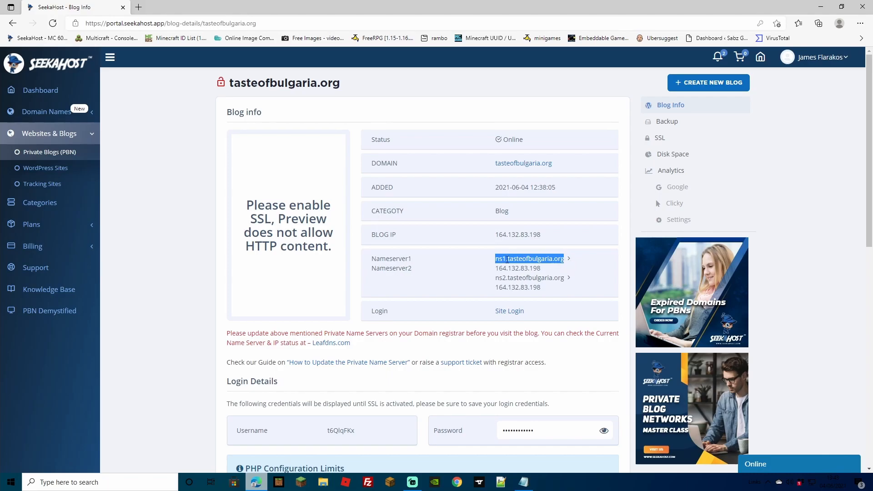
{"action": "right_click", "coordinate": [529, 258]}
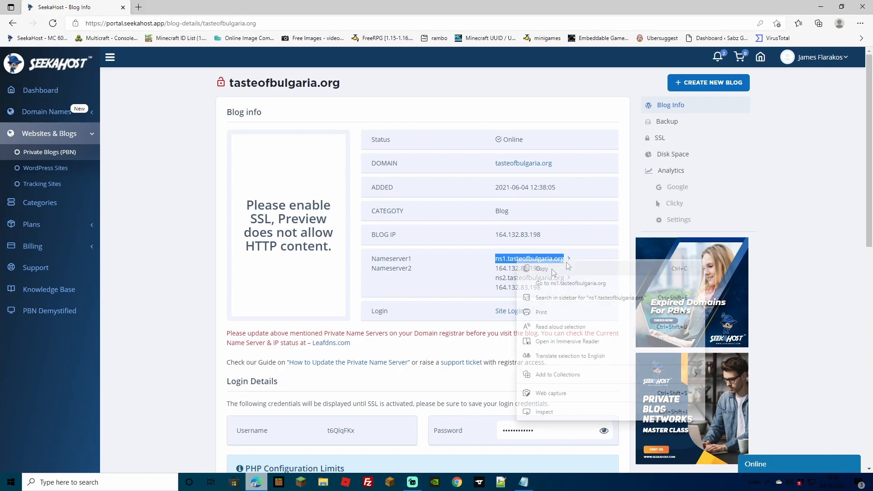
{"action": "left_click", "coordinate": [40, 90]}
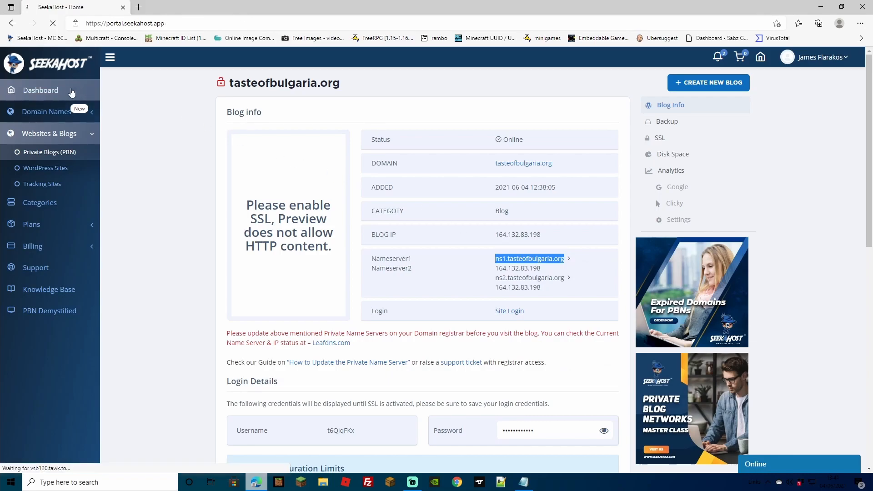
{"action": "left_click", "coordinate": [40, 89]}
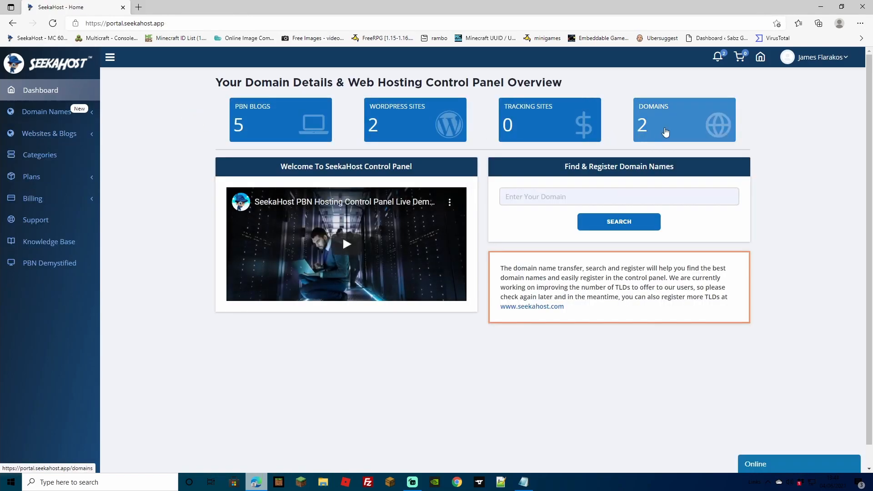
{"action": "left_click", "coordinate": [683, 119]}
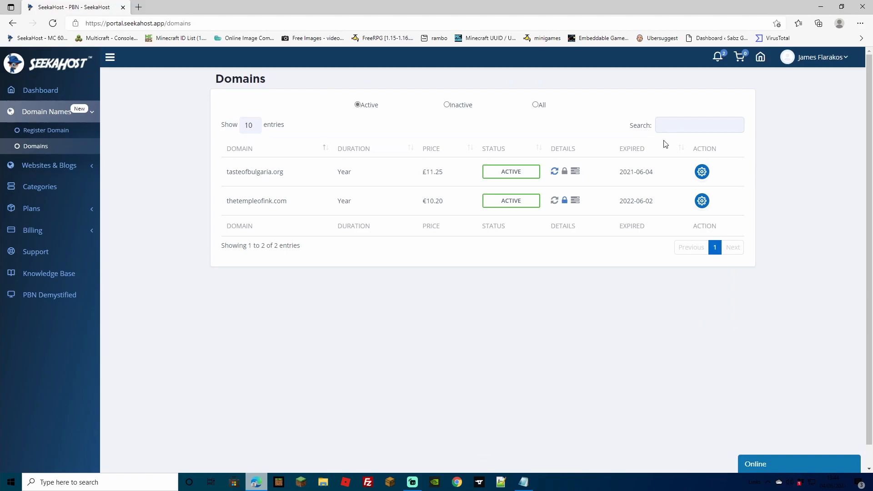
Save custom nameservers ns1.tasteofbulgaria.org and ns2.tasteofbulgaria.org for the domain, then return to Private Blogs
{"action": "left_click", "coordinate": [702, 172]}
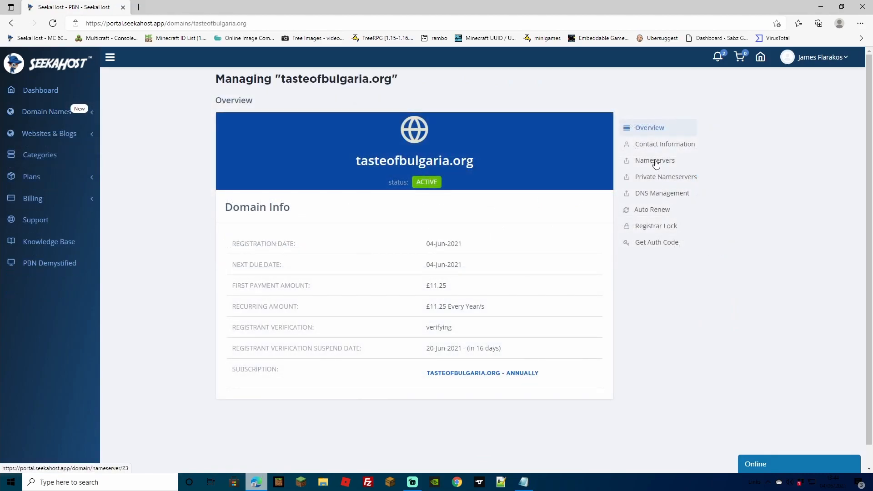
{"action": "left_click", "coordinate": [654, 160]}
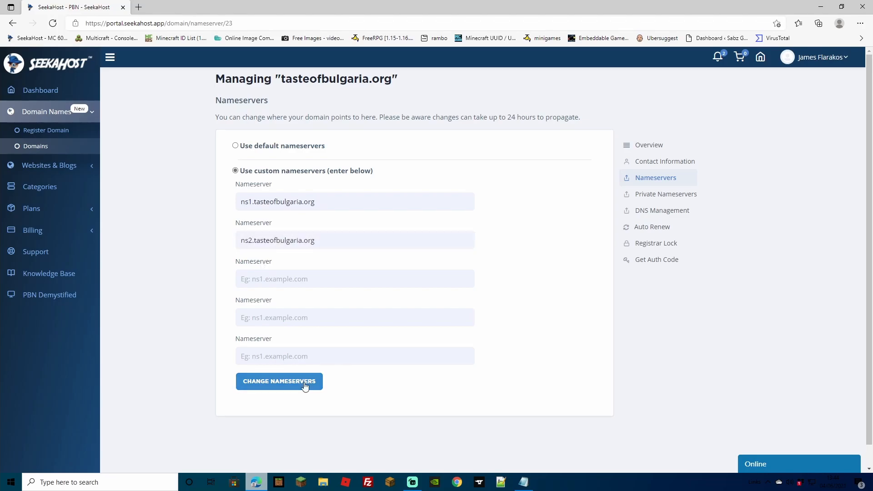
{"action": "left_click", "coordinate": [279, 381]}
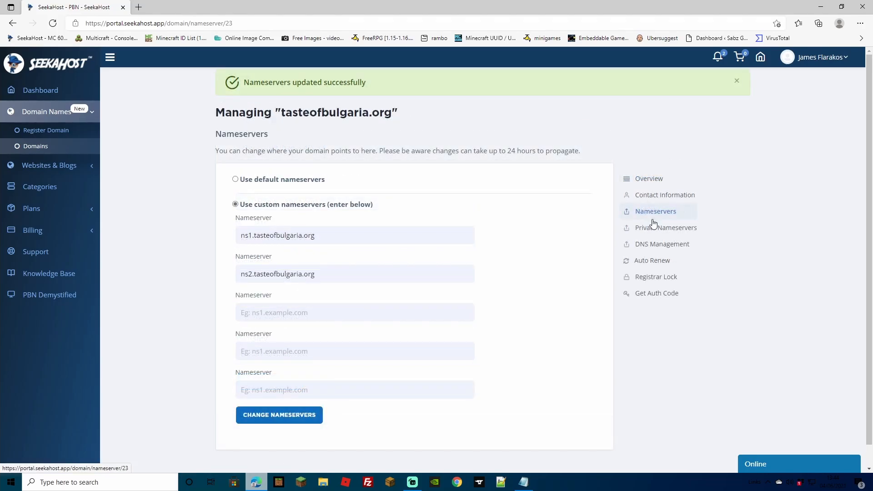
{"action": "left_click", "coordinate": [655, 277]}
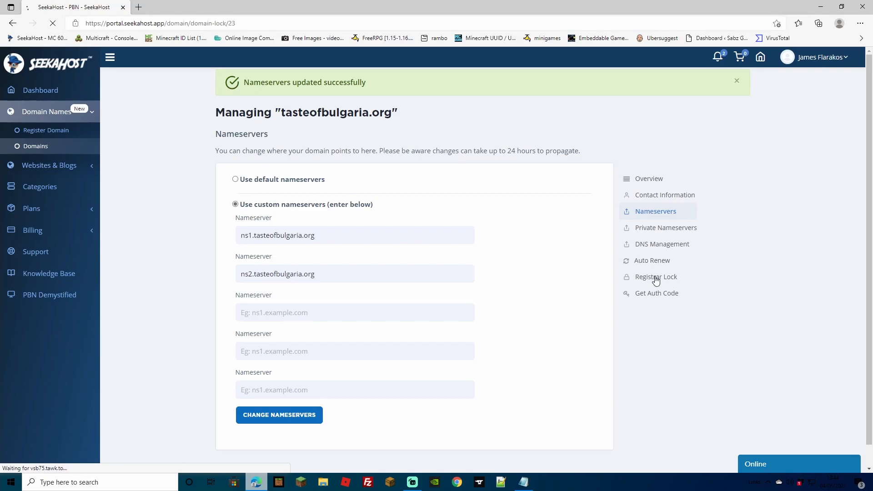
{"action": "left_click", "coordinate": [655, 277]}
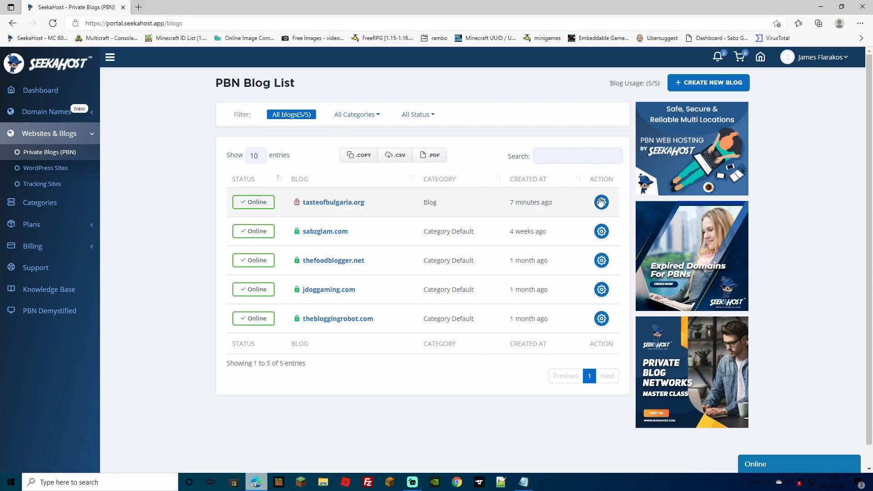
Switch on the SSL certificate for the tasteofbulgaria.org blog
{"action": "left_click", "coordinate": [600, 201]}
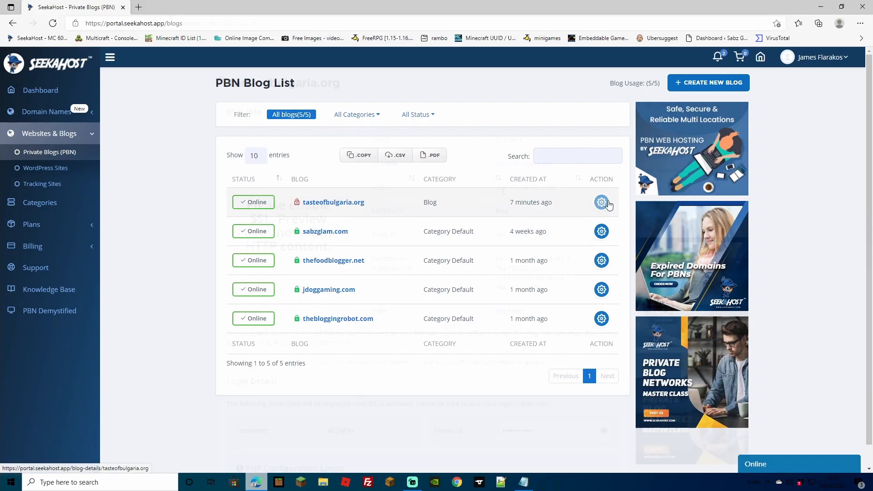
{"action": "left_click", "coordinate": [601, 202]}
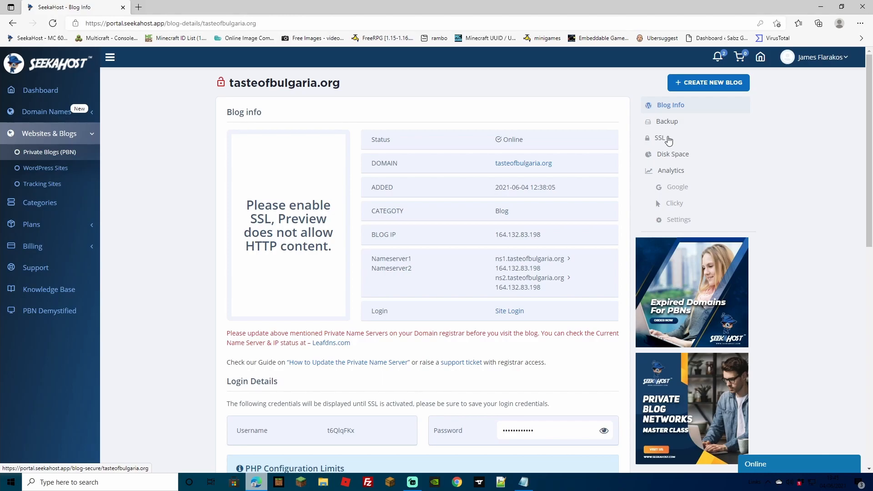
{"action": "left_click", "coordinate": [660, 137]}
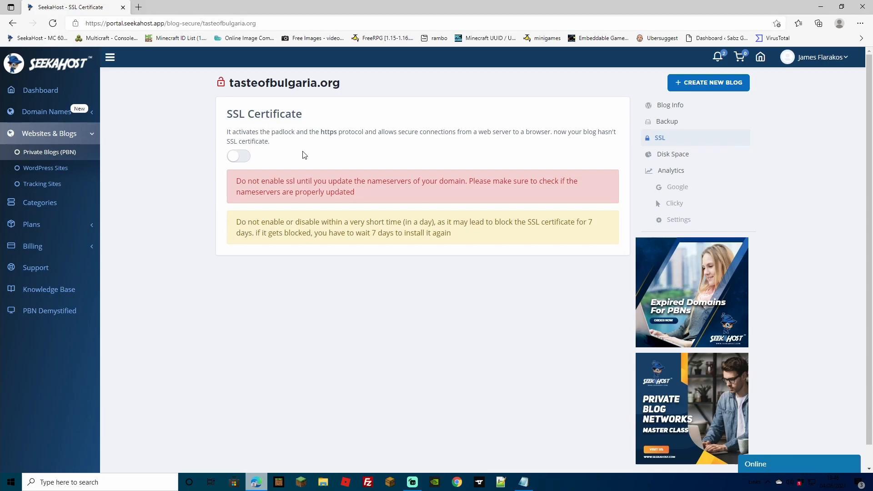
{"action": "mouse_move", "coordinate": [305, 157]}
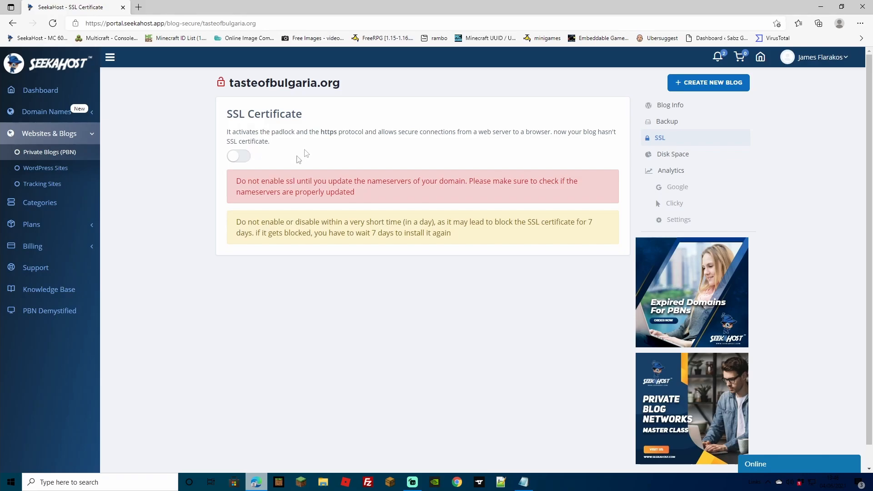
{"action": "mouse_move", "coordinate": [238, 161]}
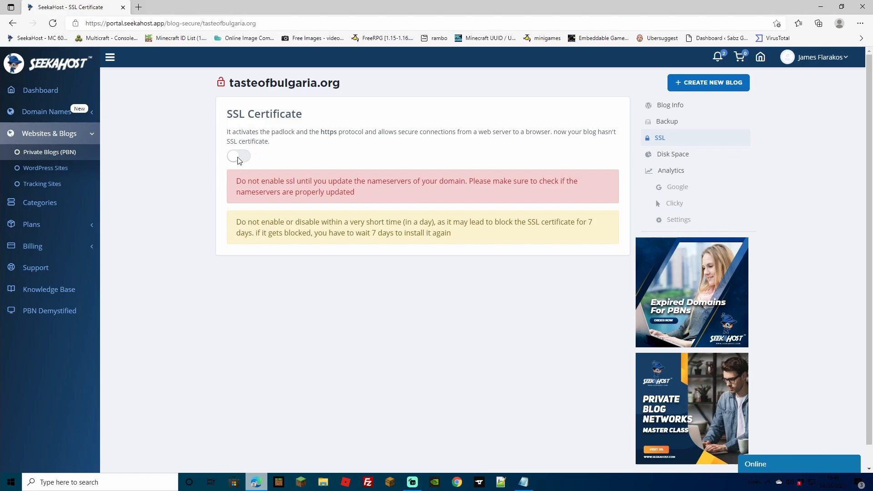
{"action": "left_click", "coordinate": [238, 156]}
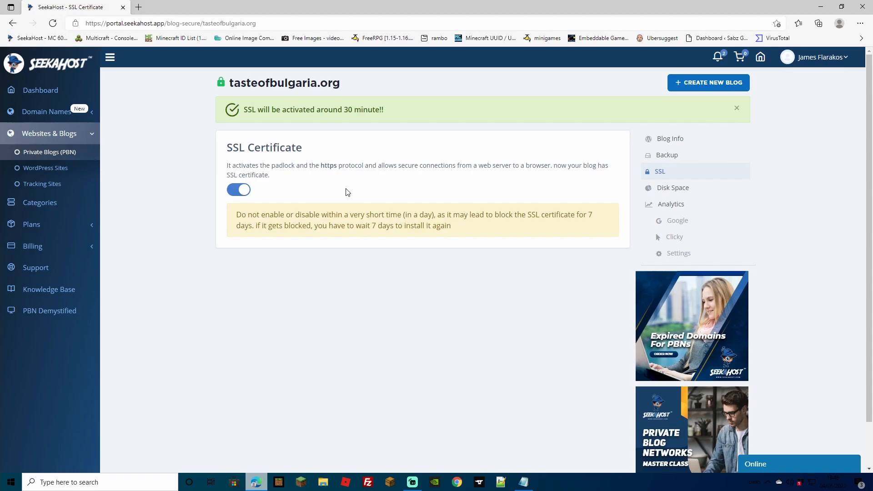
Return to the blog info page and open the WordPress site login
{"action": "left_click", "coordinate": [670, 139]}
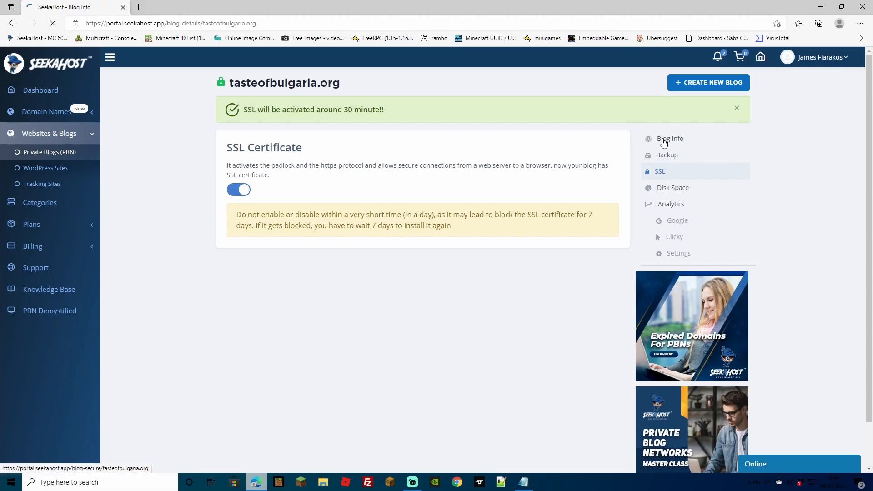
{"action": "left_click", "coordinate": [669, 139]}
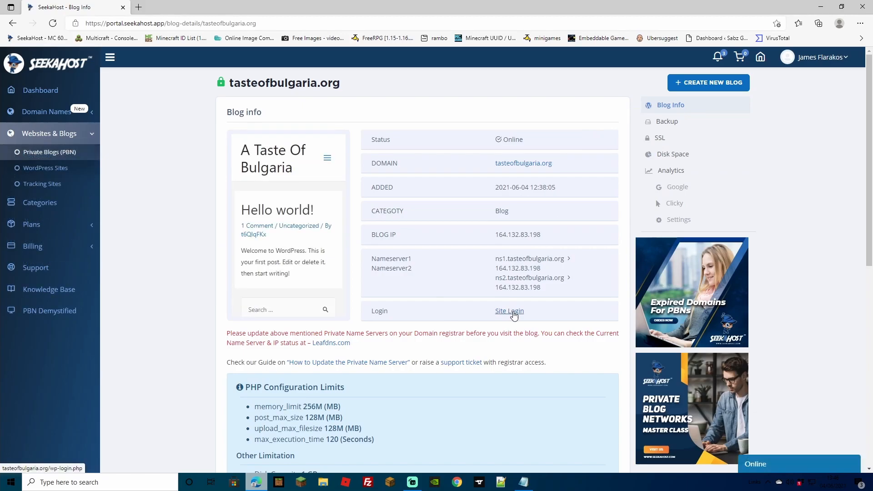
{"action": "left_click", "coordinate": [509, 310]}
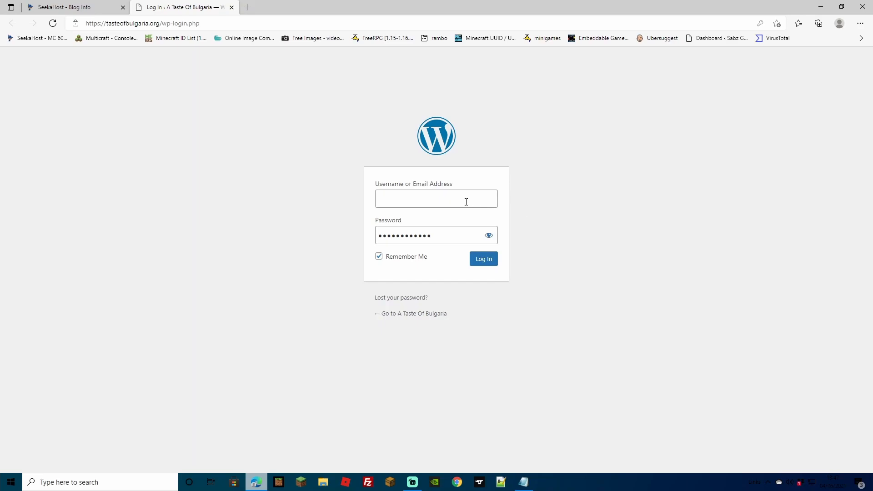
Log in to the A Taste Of Bulgaria dashboard and dismiss the WP Htaccess Editor popup
{"action": "left_click", "coordinate": [483, 259]}
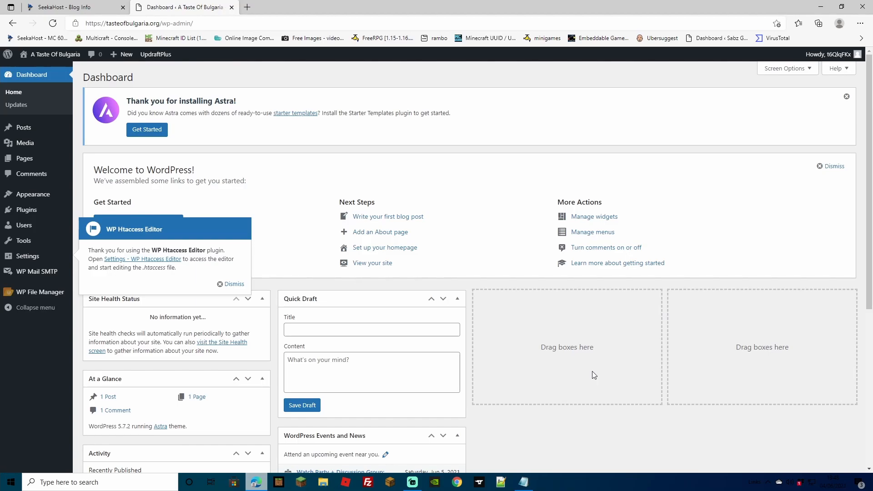
{"action": "left_click", "coordinate": [233, 284]}
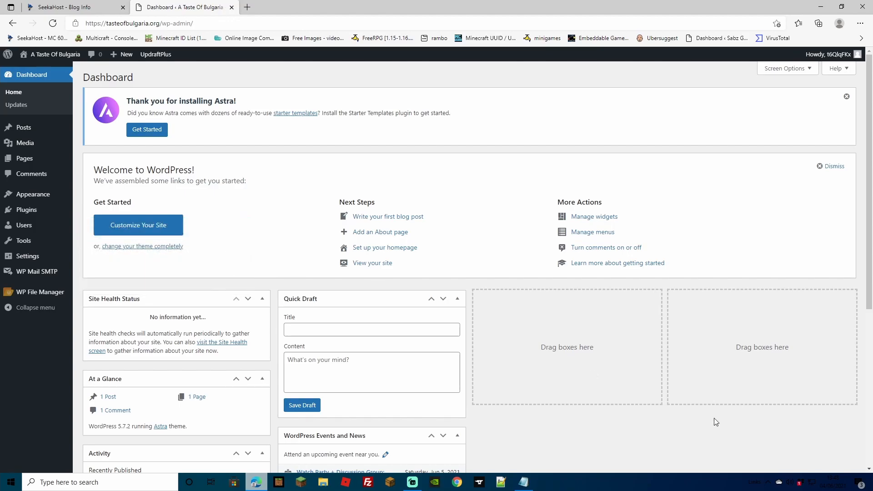